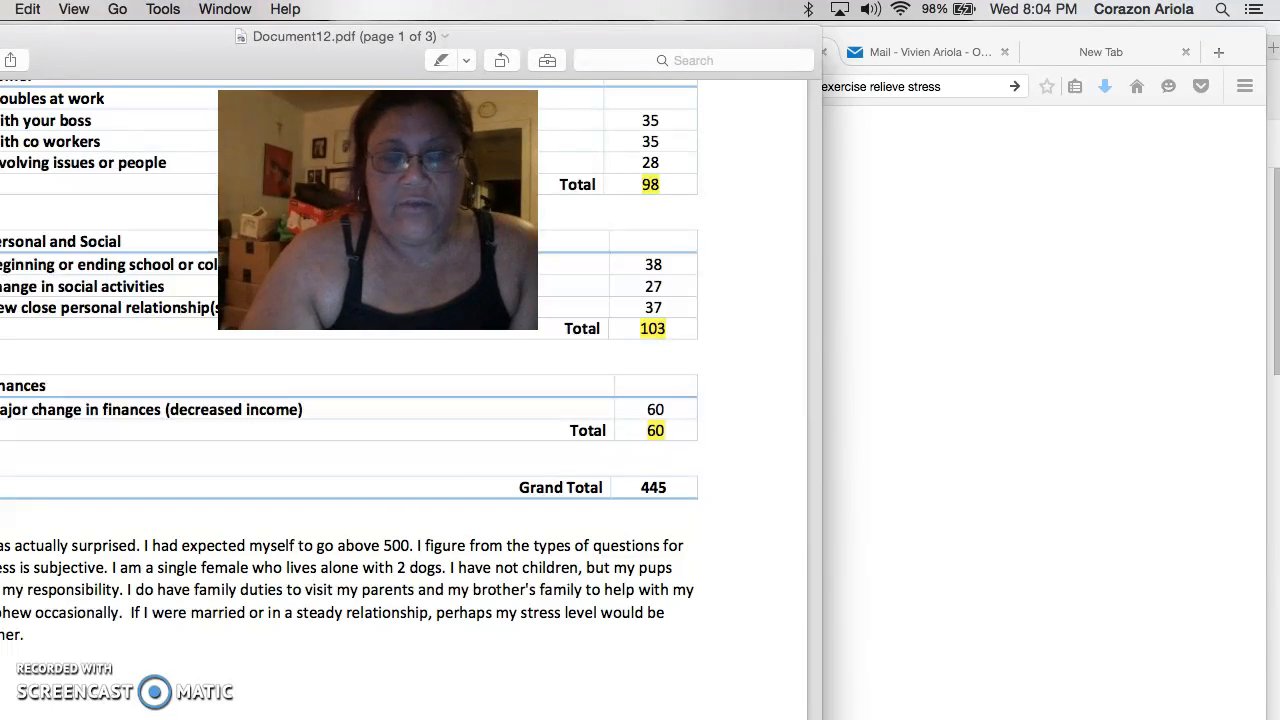
scroll("down", 3)
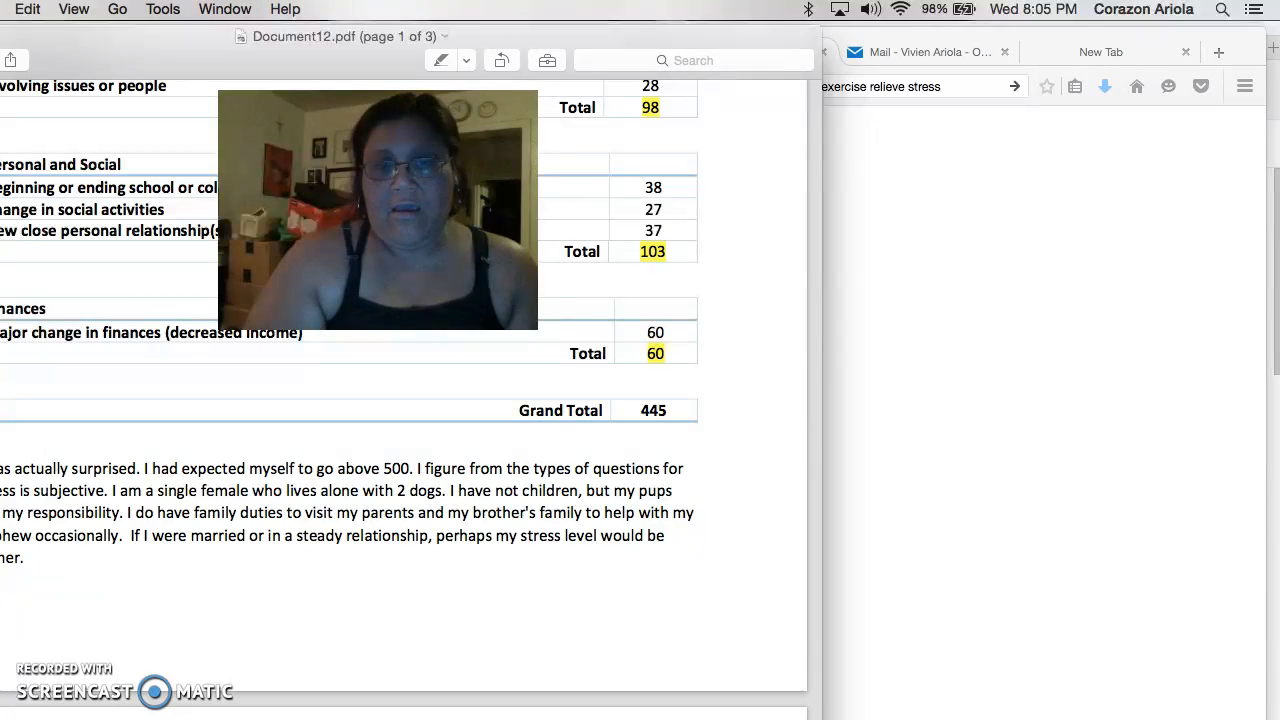
scroll("down", 3)
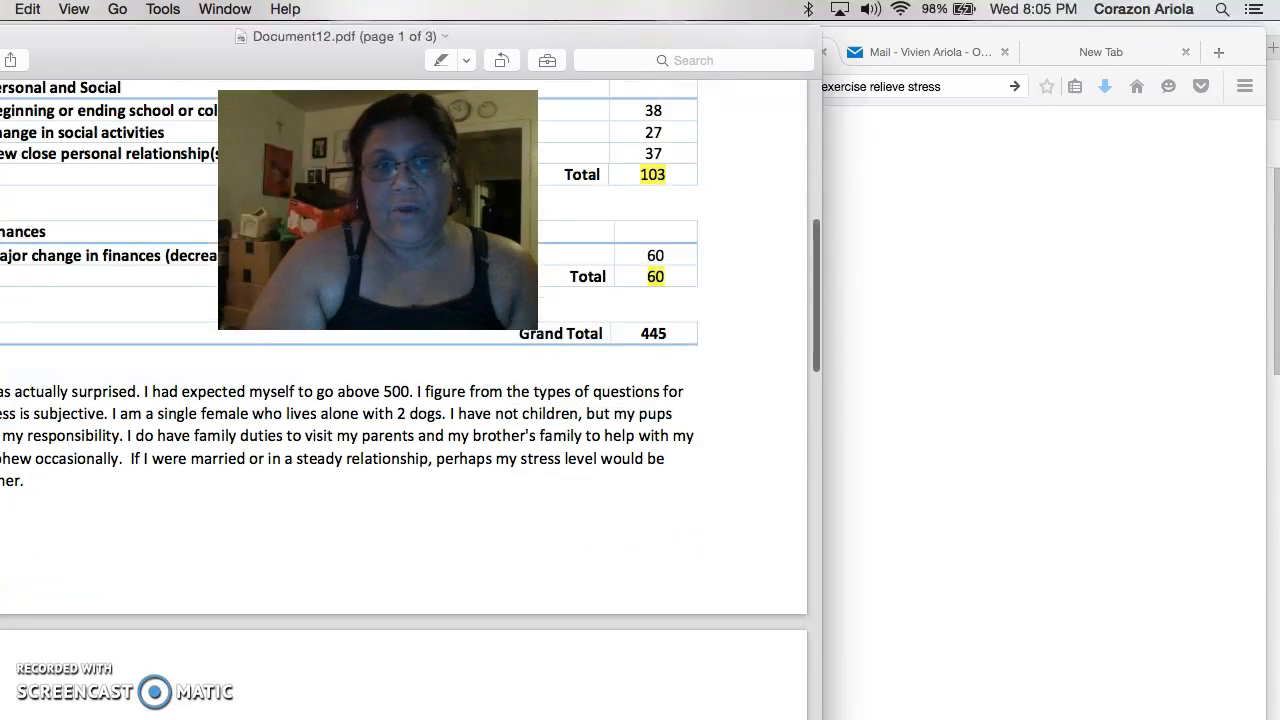
scroll("down", 3)
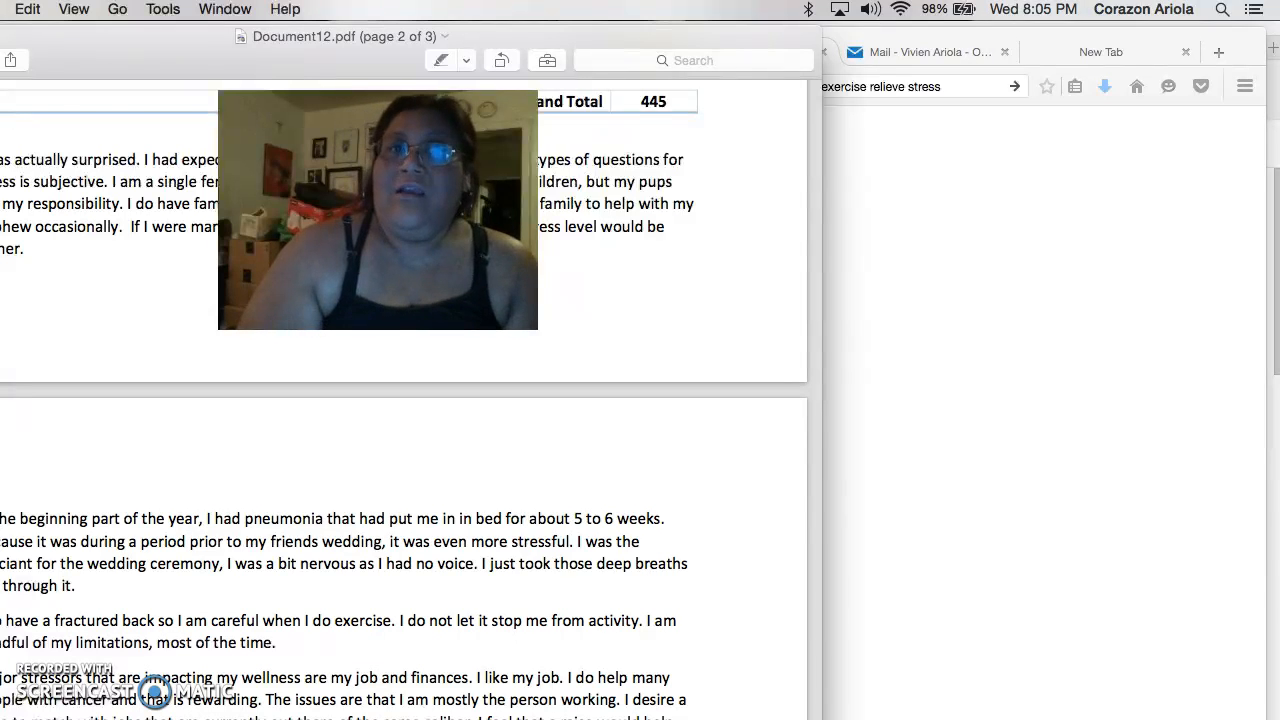
scroll("down", 3)
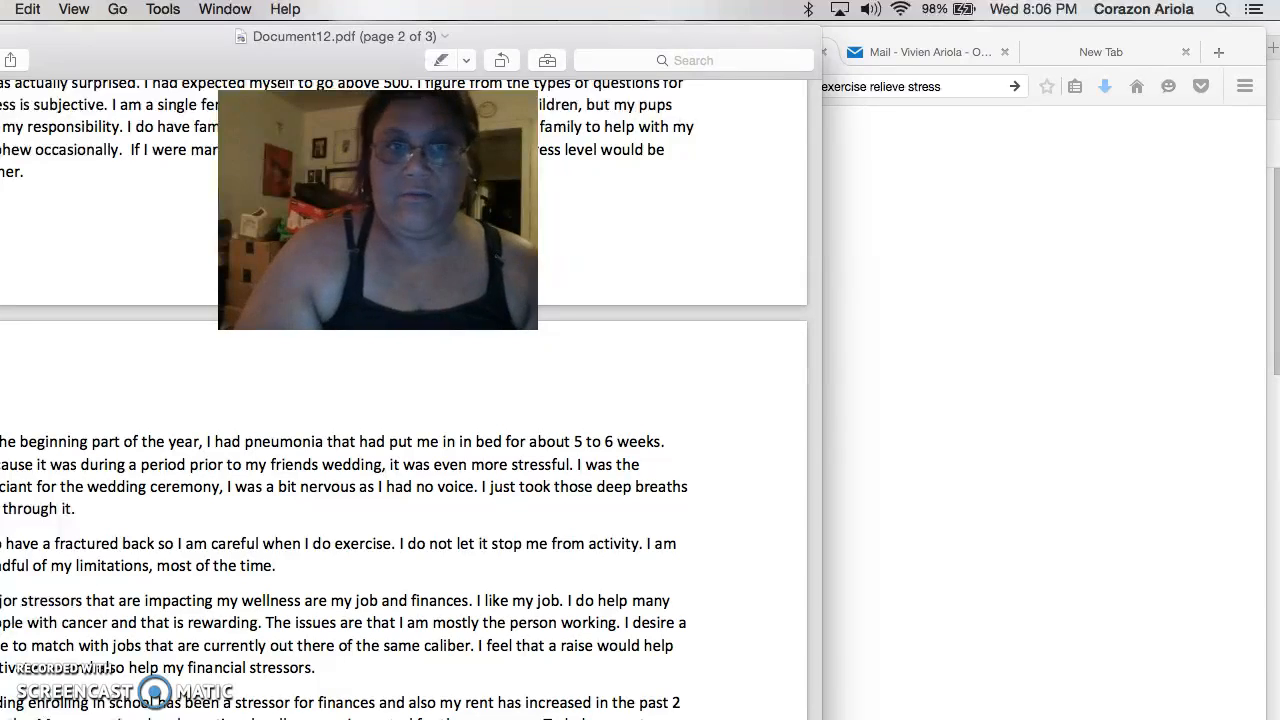
scroll("down", 3)
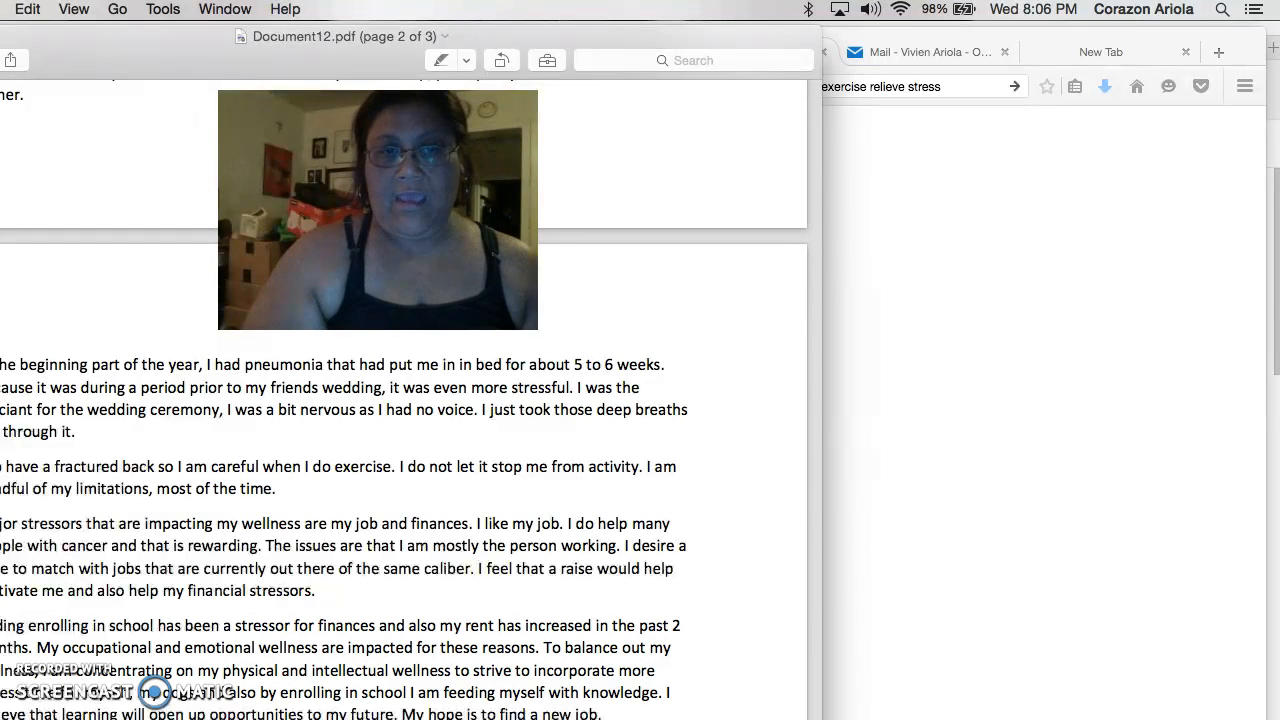
scroll("down", 3)
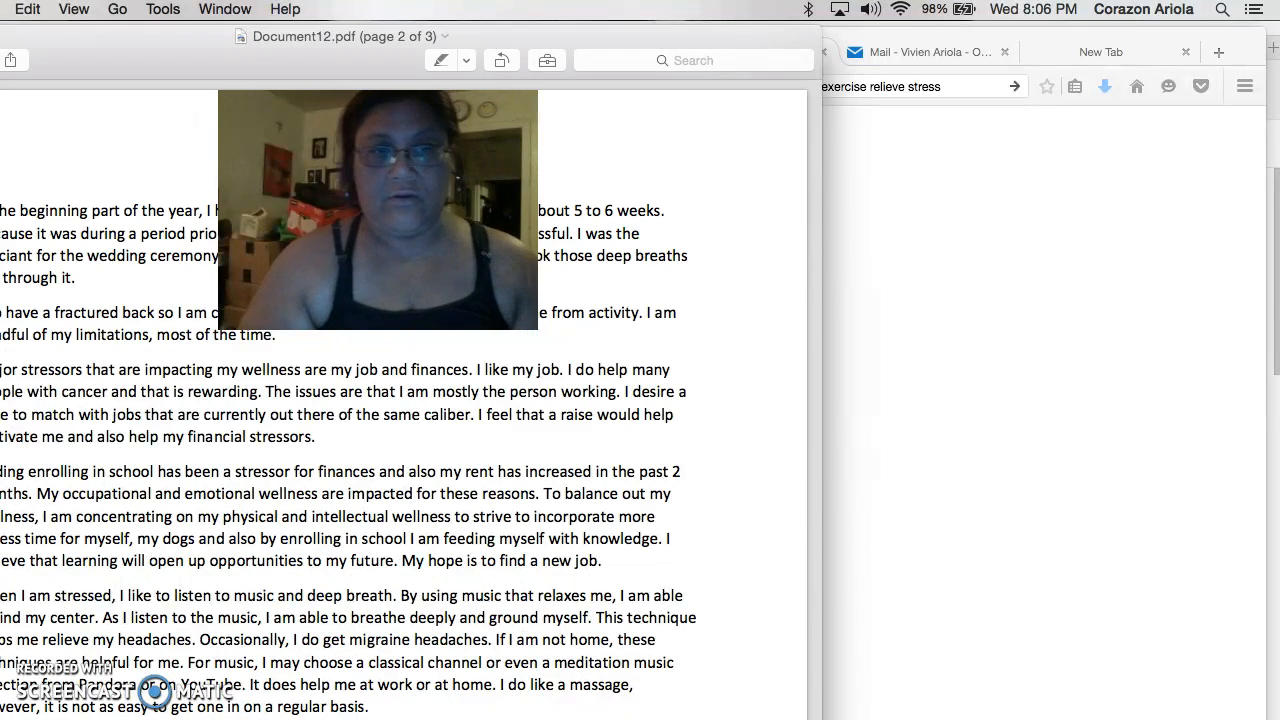
scroll("down", 3)
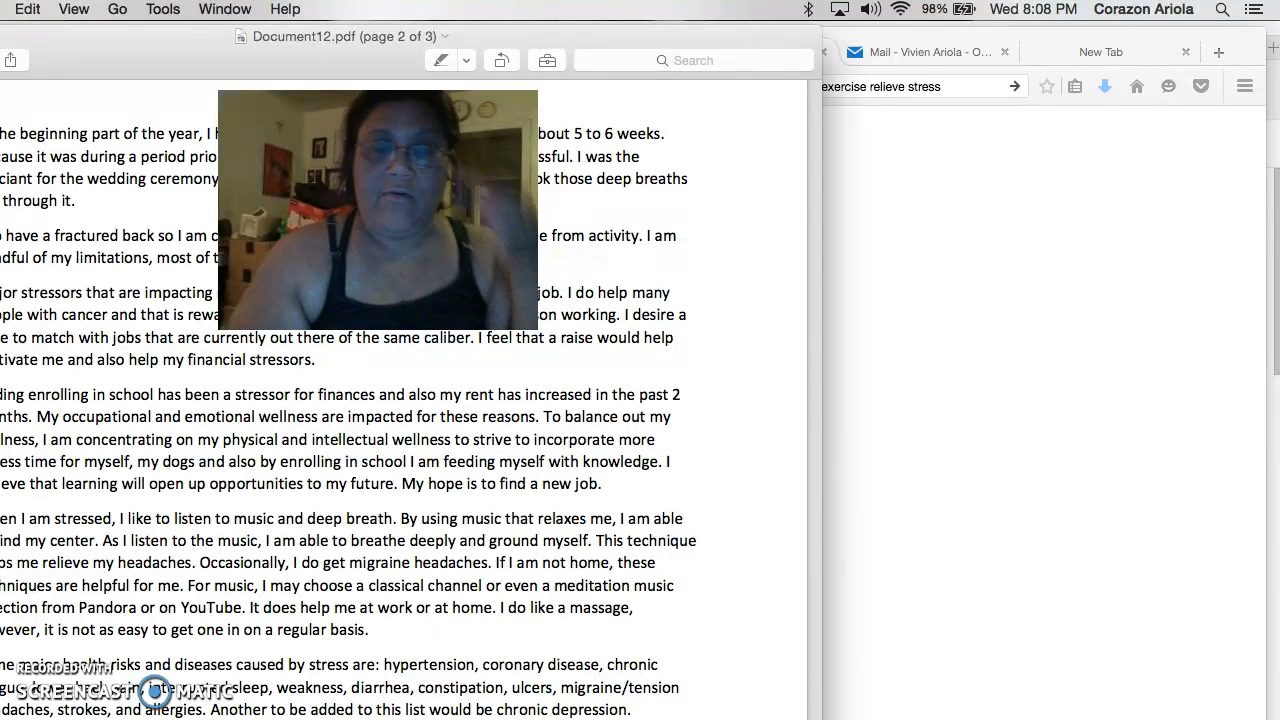
scroll("down", 3)
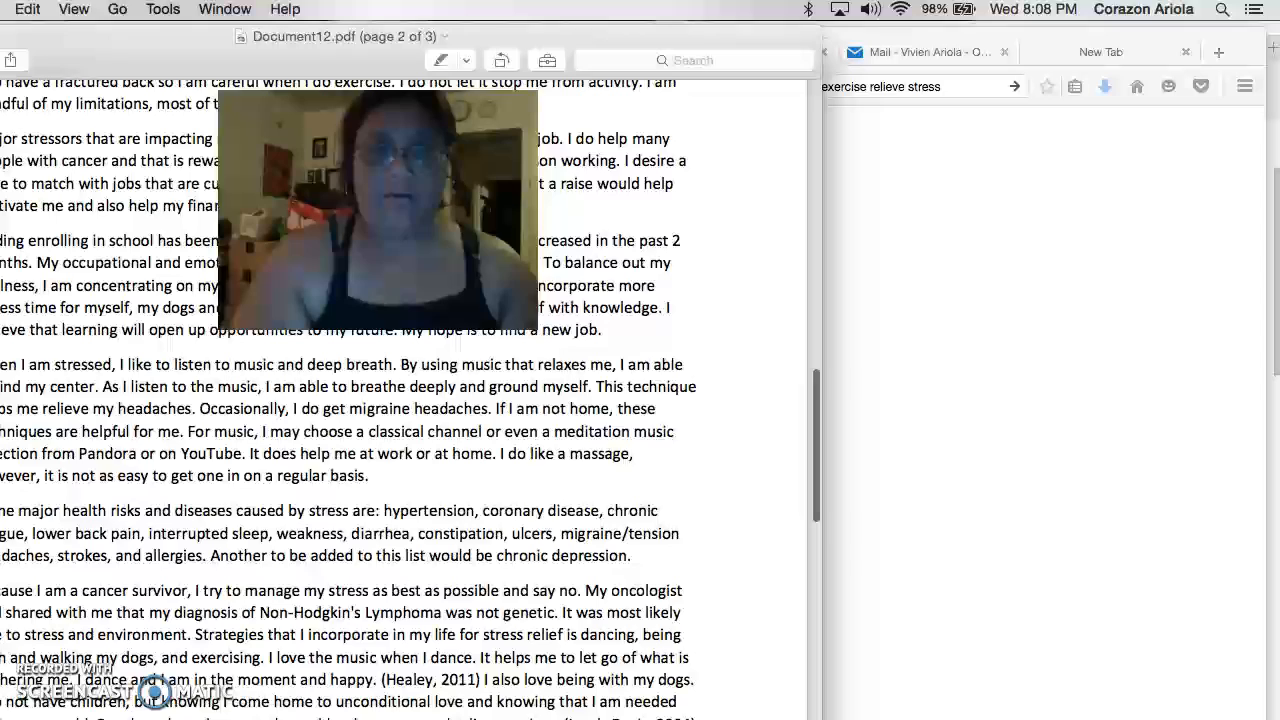
scroll("down", 3)
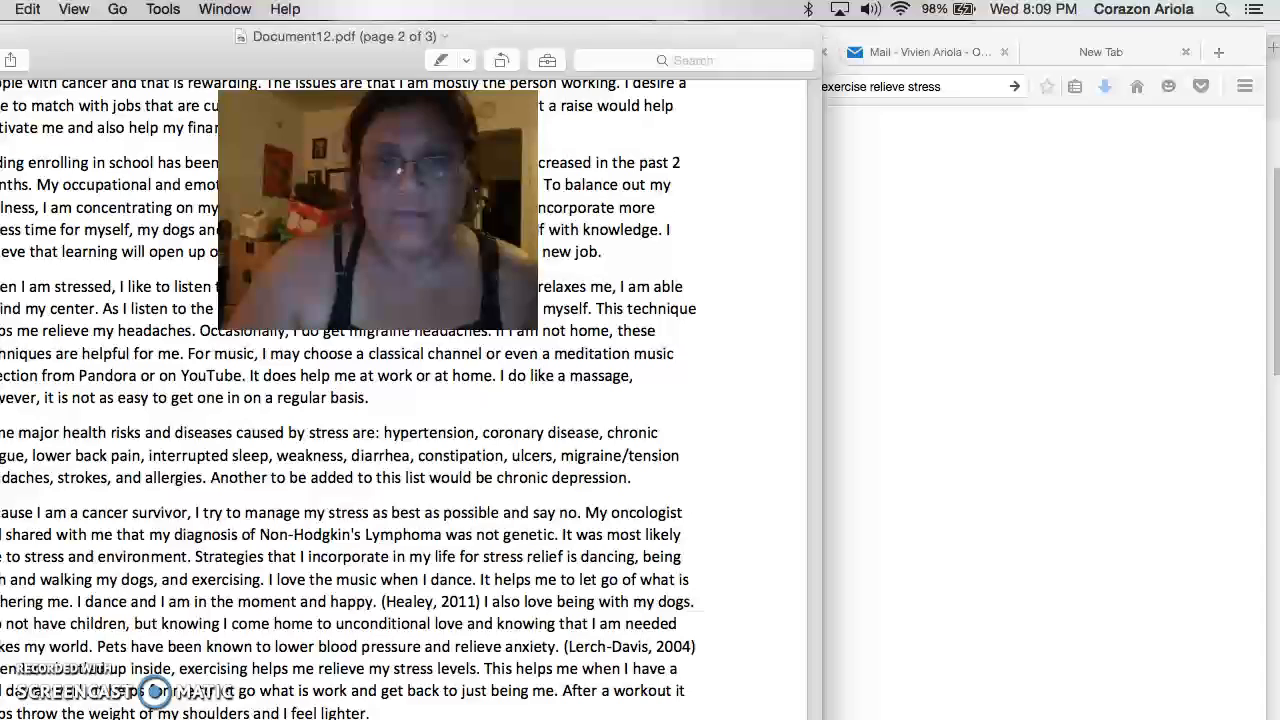
scroll("down", 3)
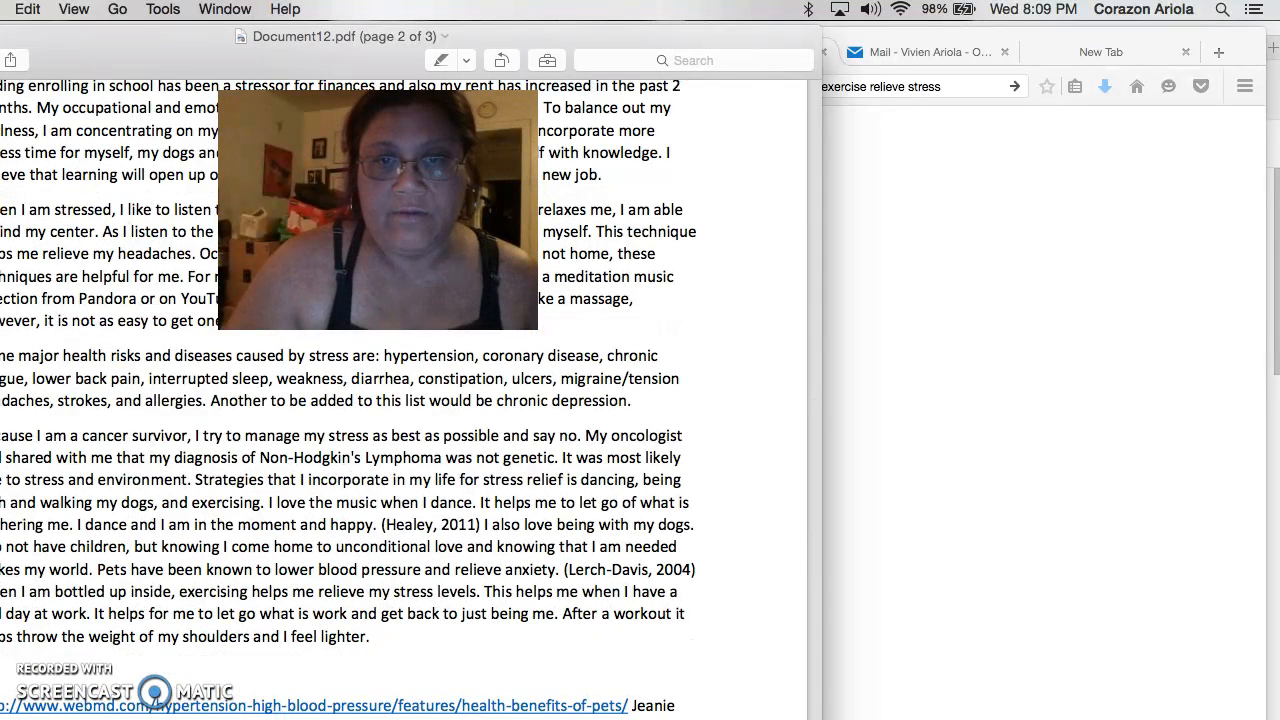